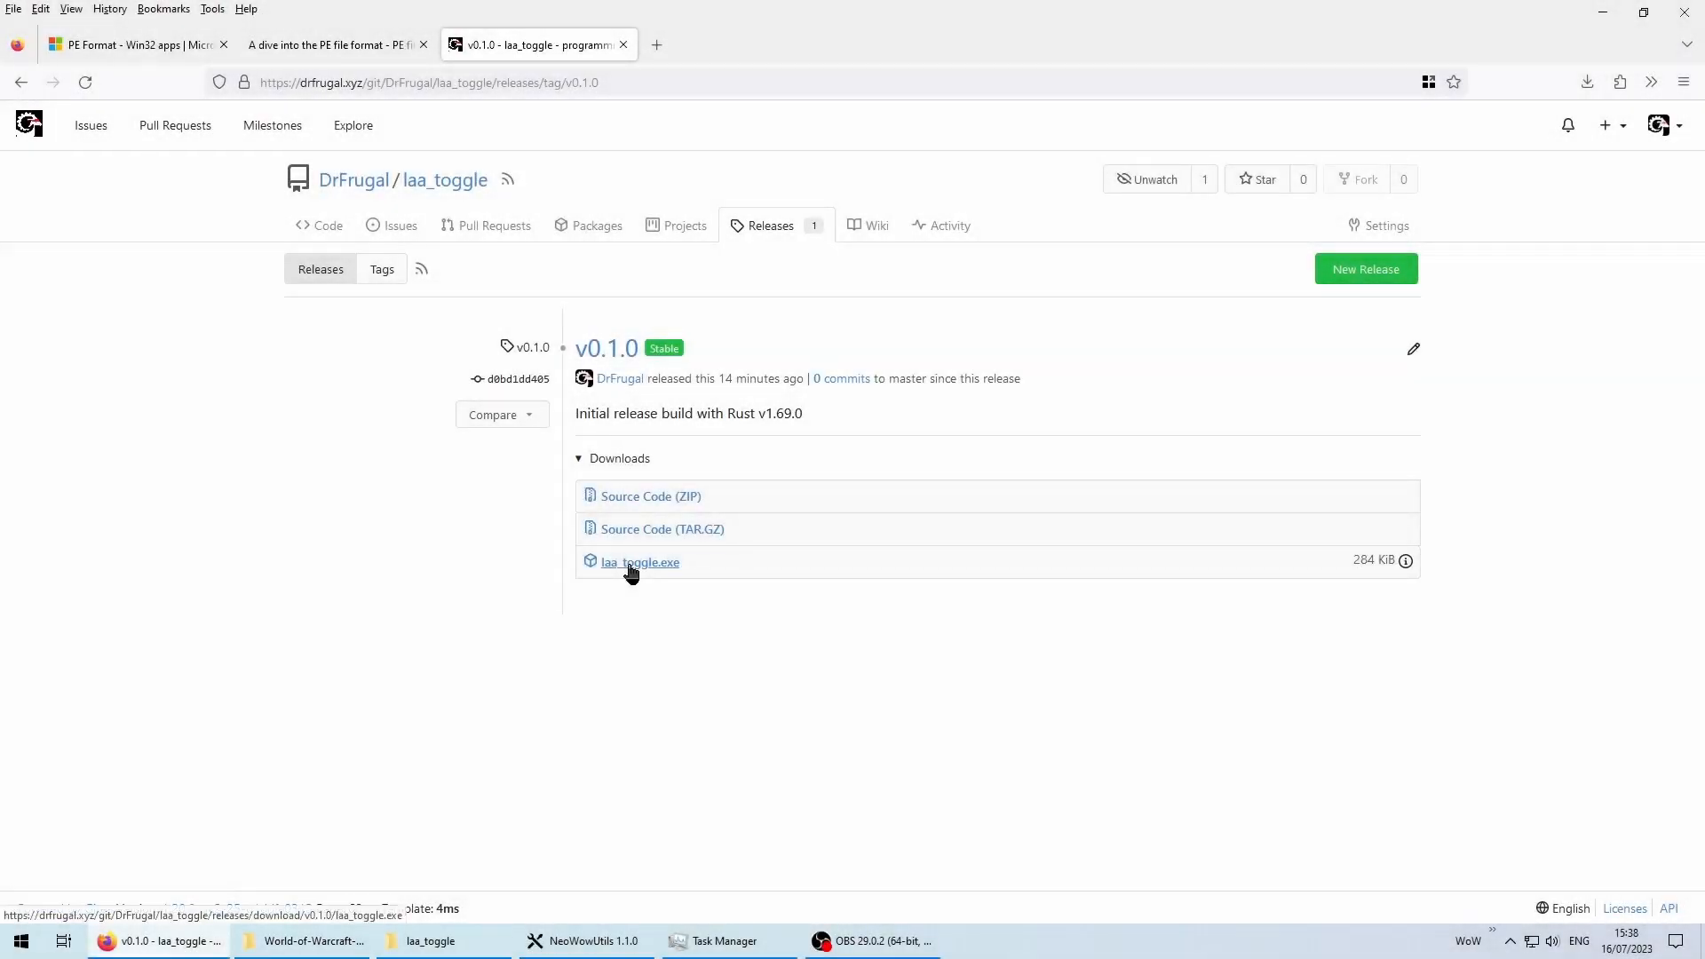
- Download the laa_toggle.exe asset from the v0.1.0 release page
left_click(639, 561)
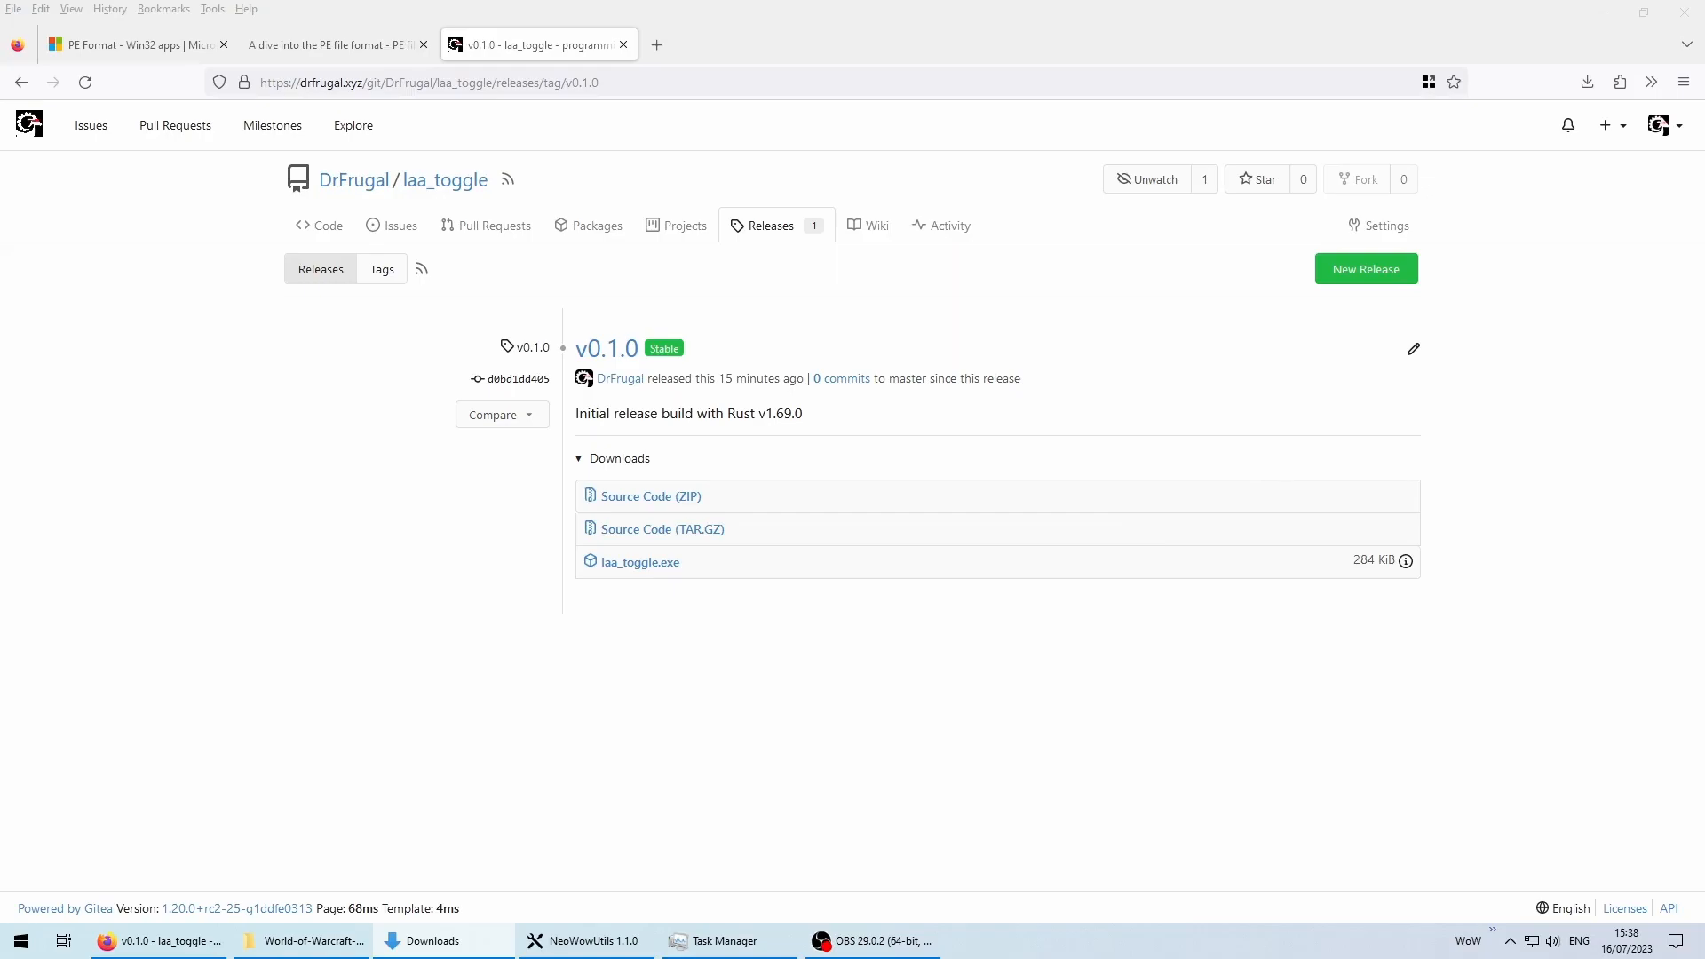
mouse_move(1136, 628)
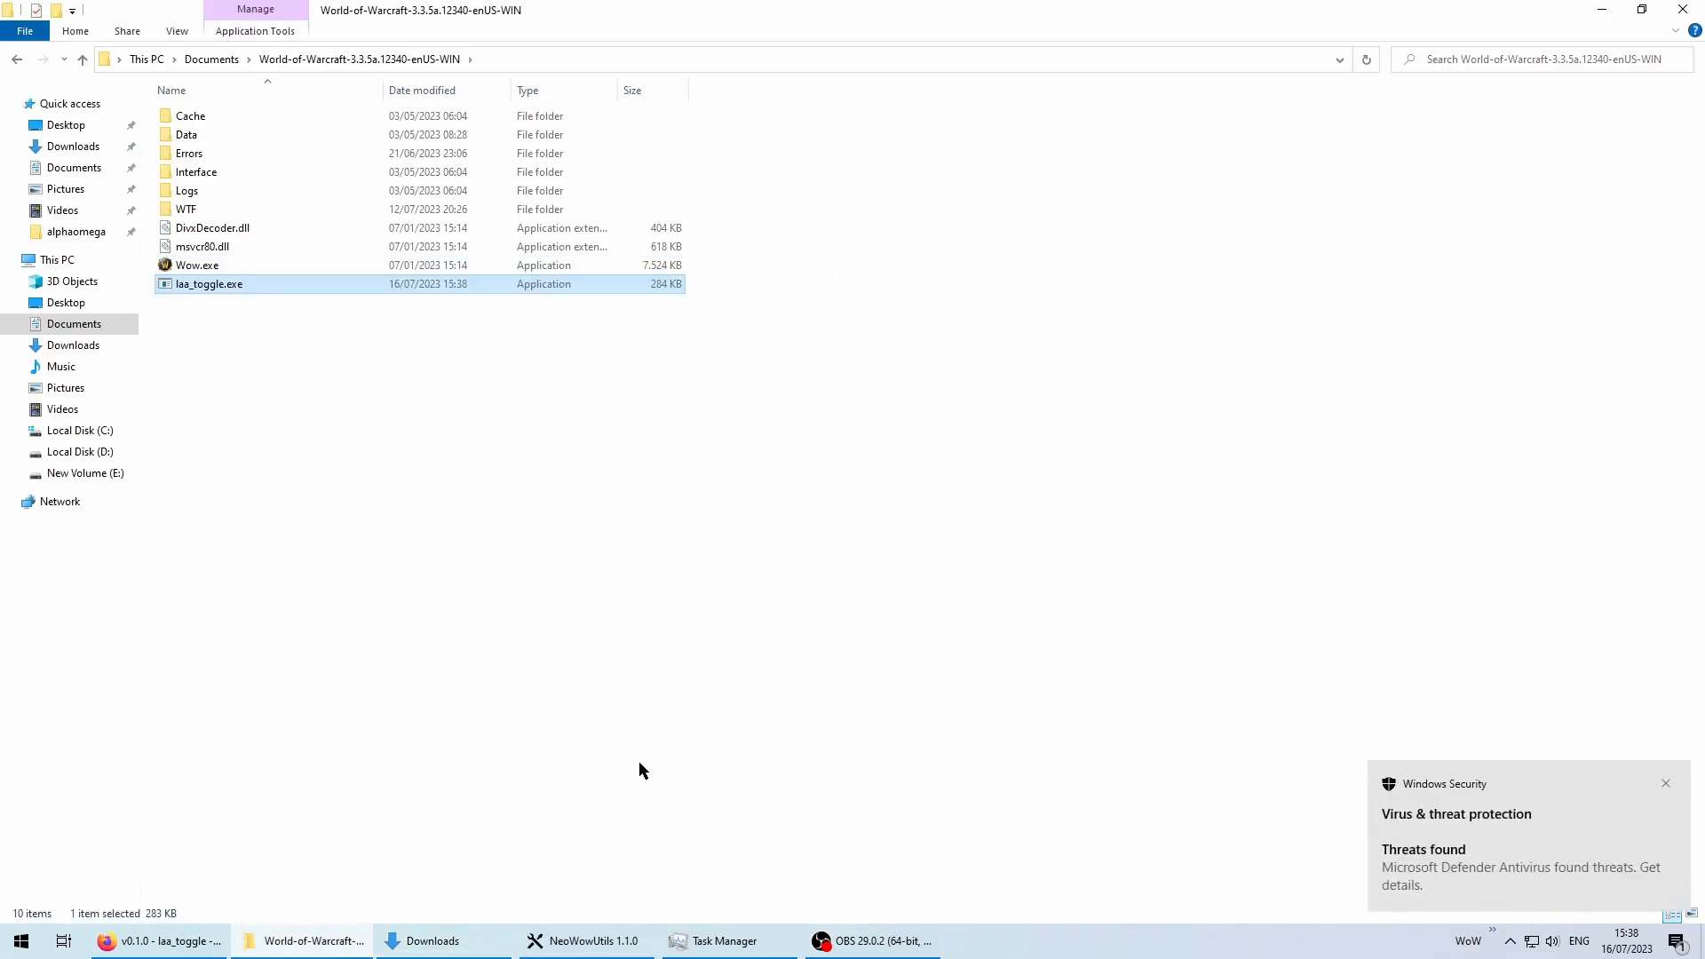
mouse_move(1483, 951)
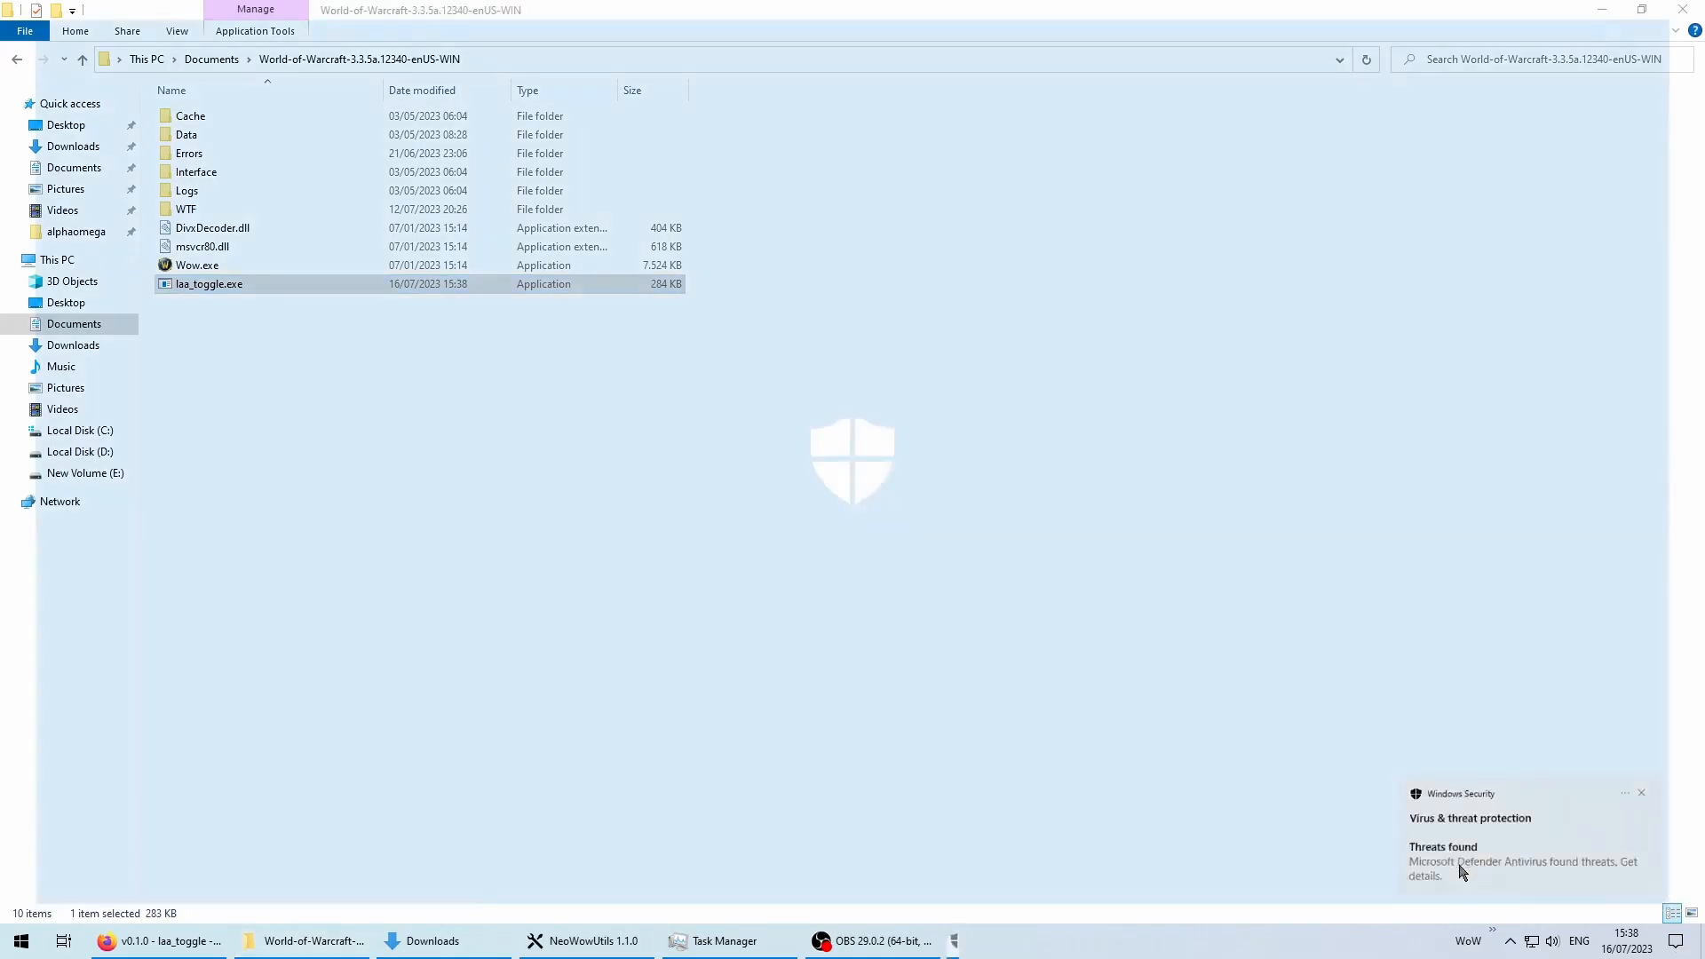
- Expand the Trojan:Win32/Sabsik detection and choose an action so laa_toggle.exe is kept
left_click(1521, 860)
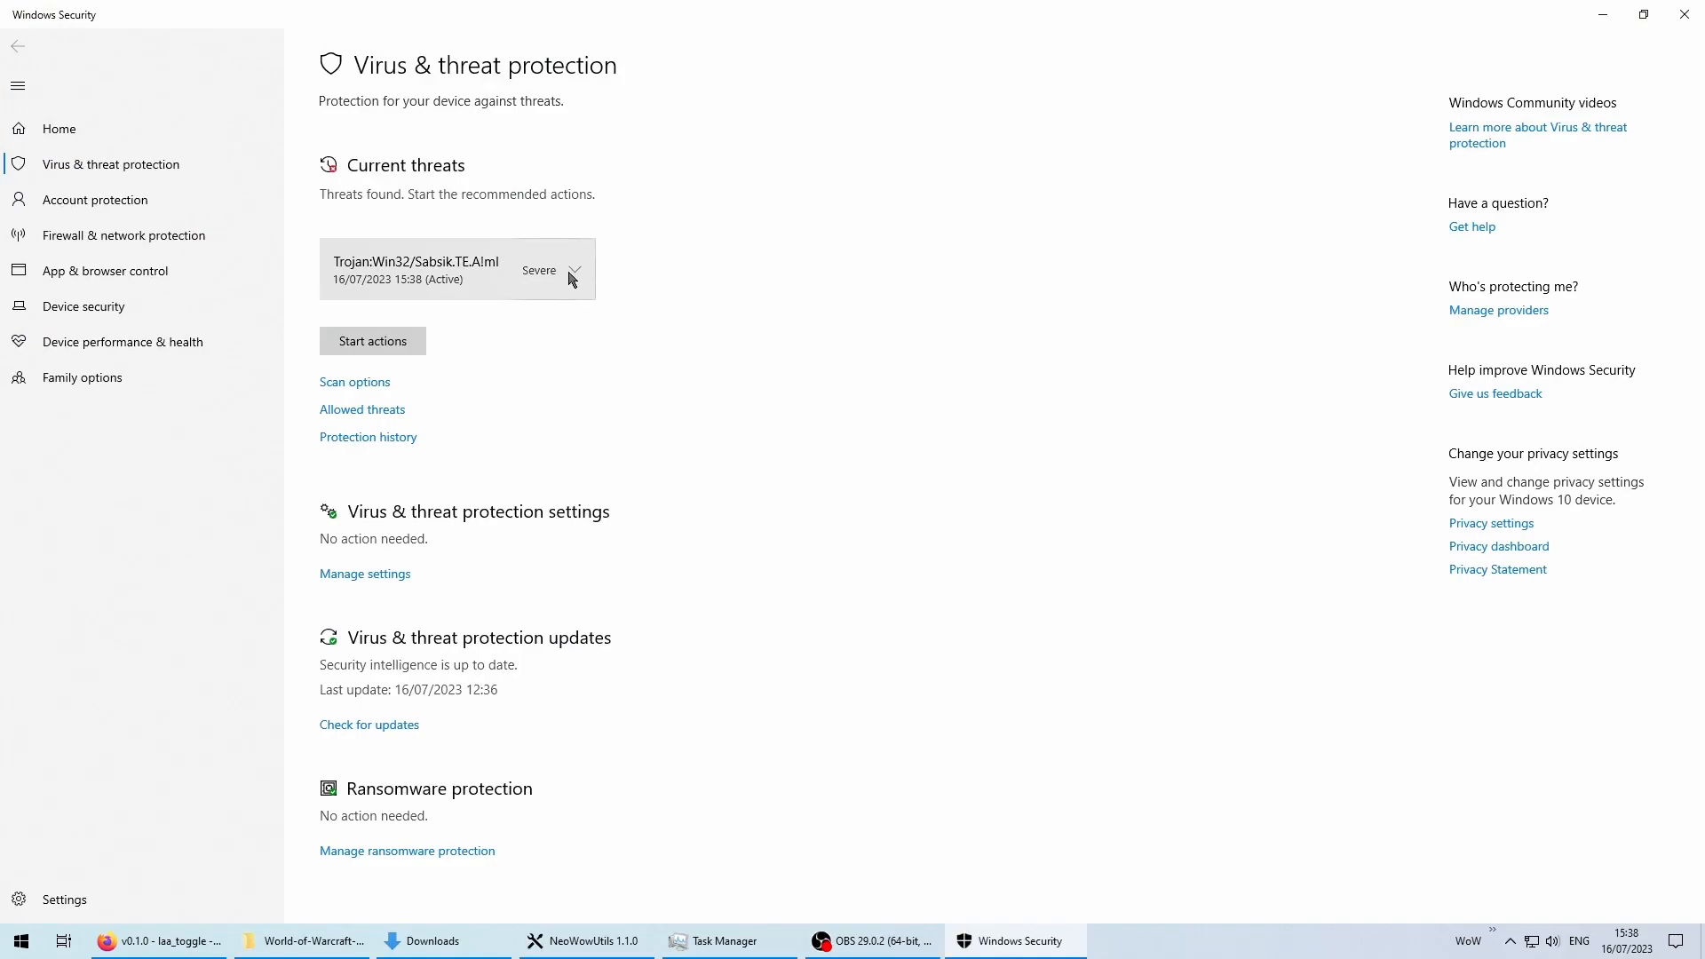
left_click(575, 270)
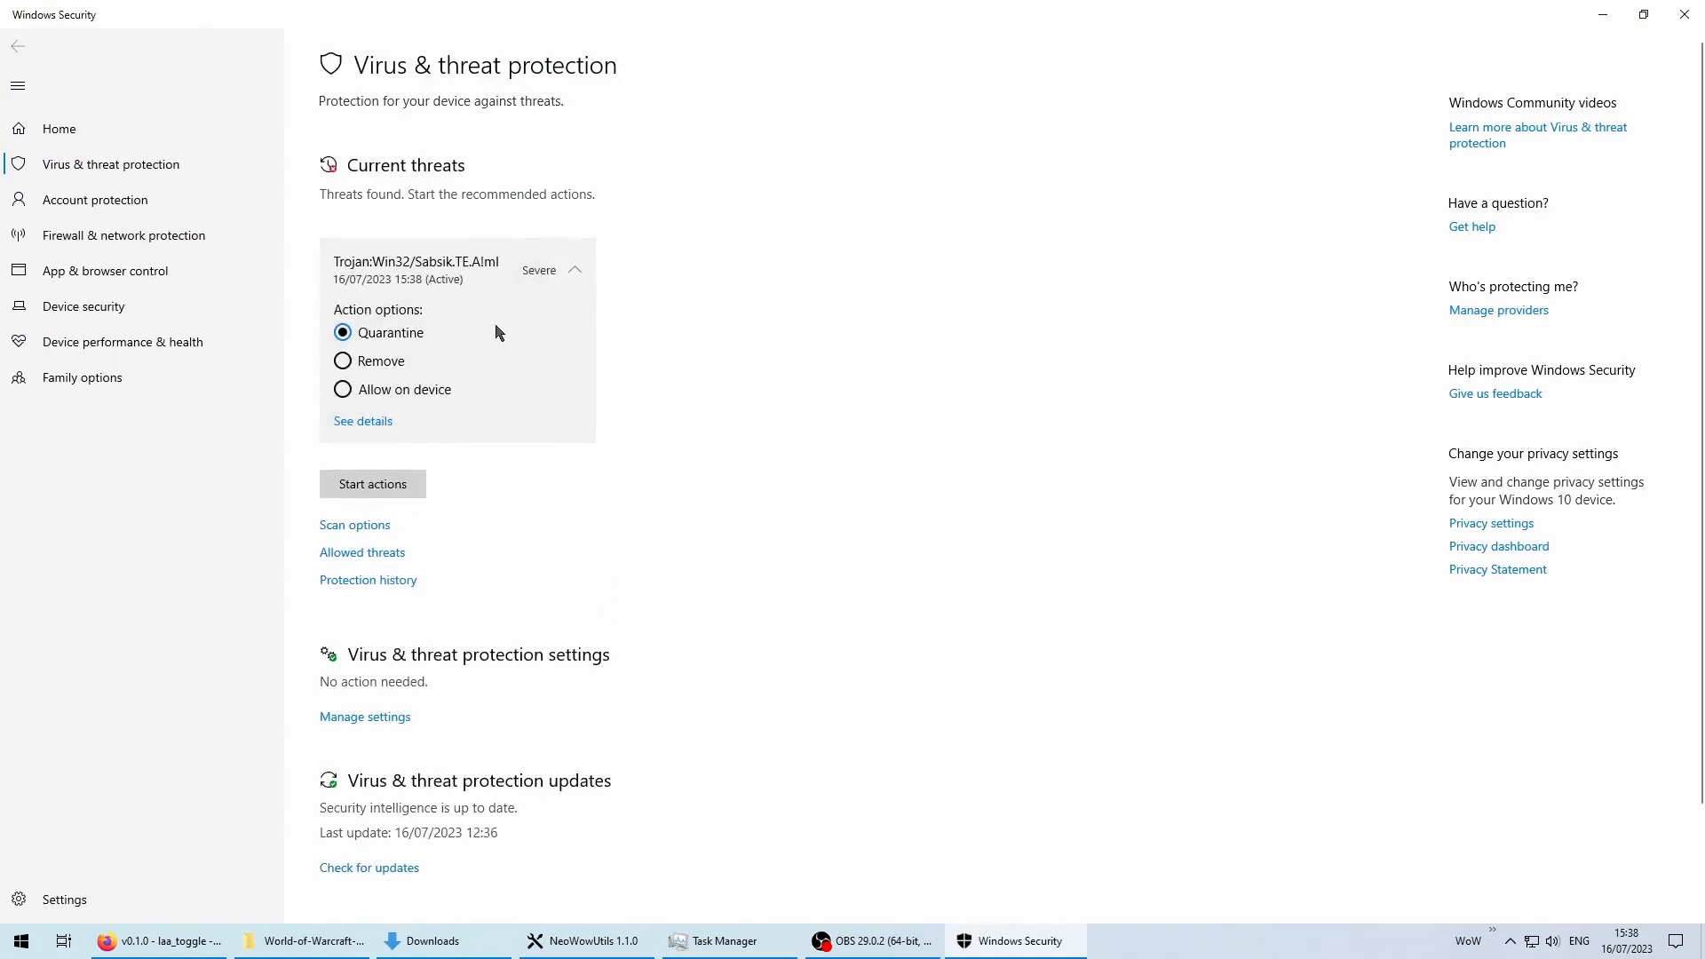
left_click(341, 388)
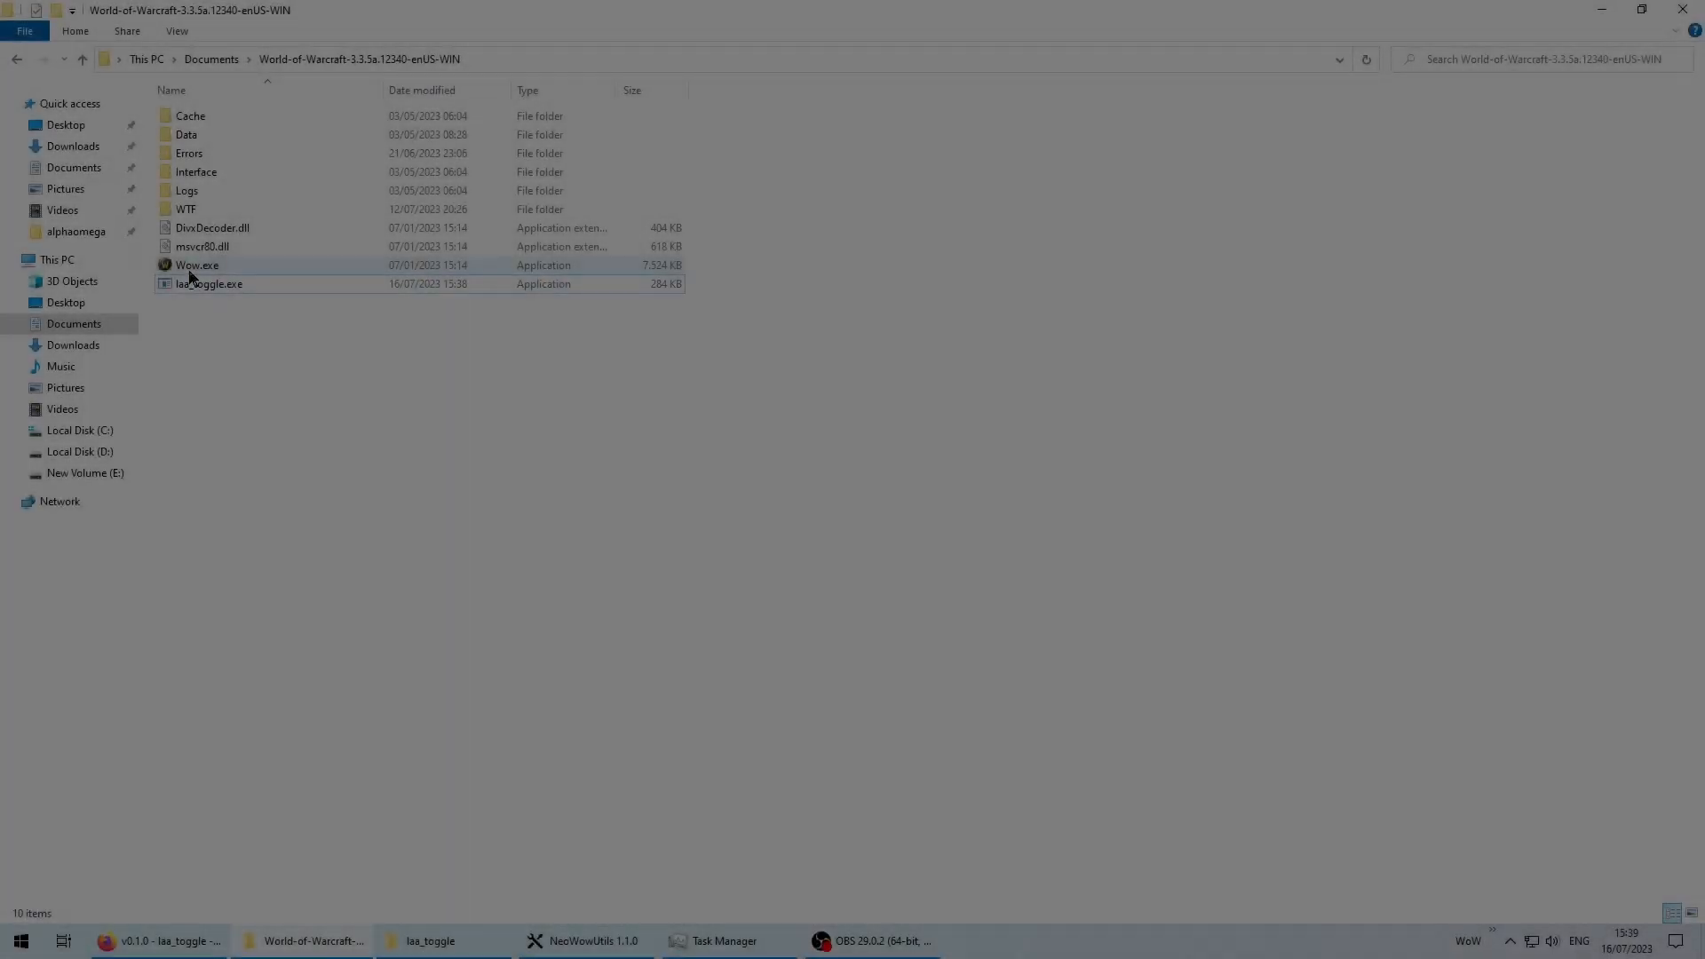
- Launch laa_toggle on Wow.exe past SmartScreen's Run anyway, then close it without changes
left_click(192, 264)
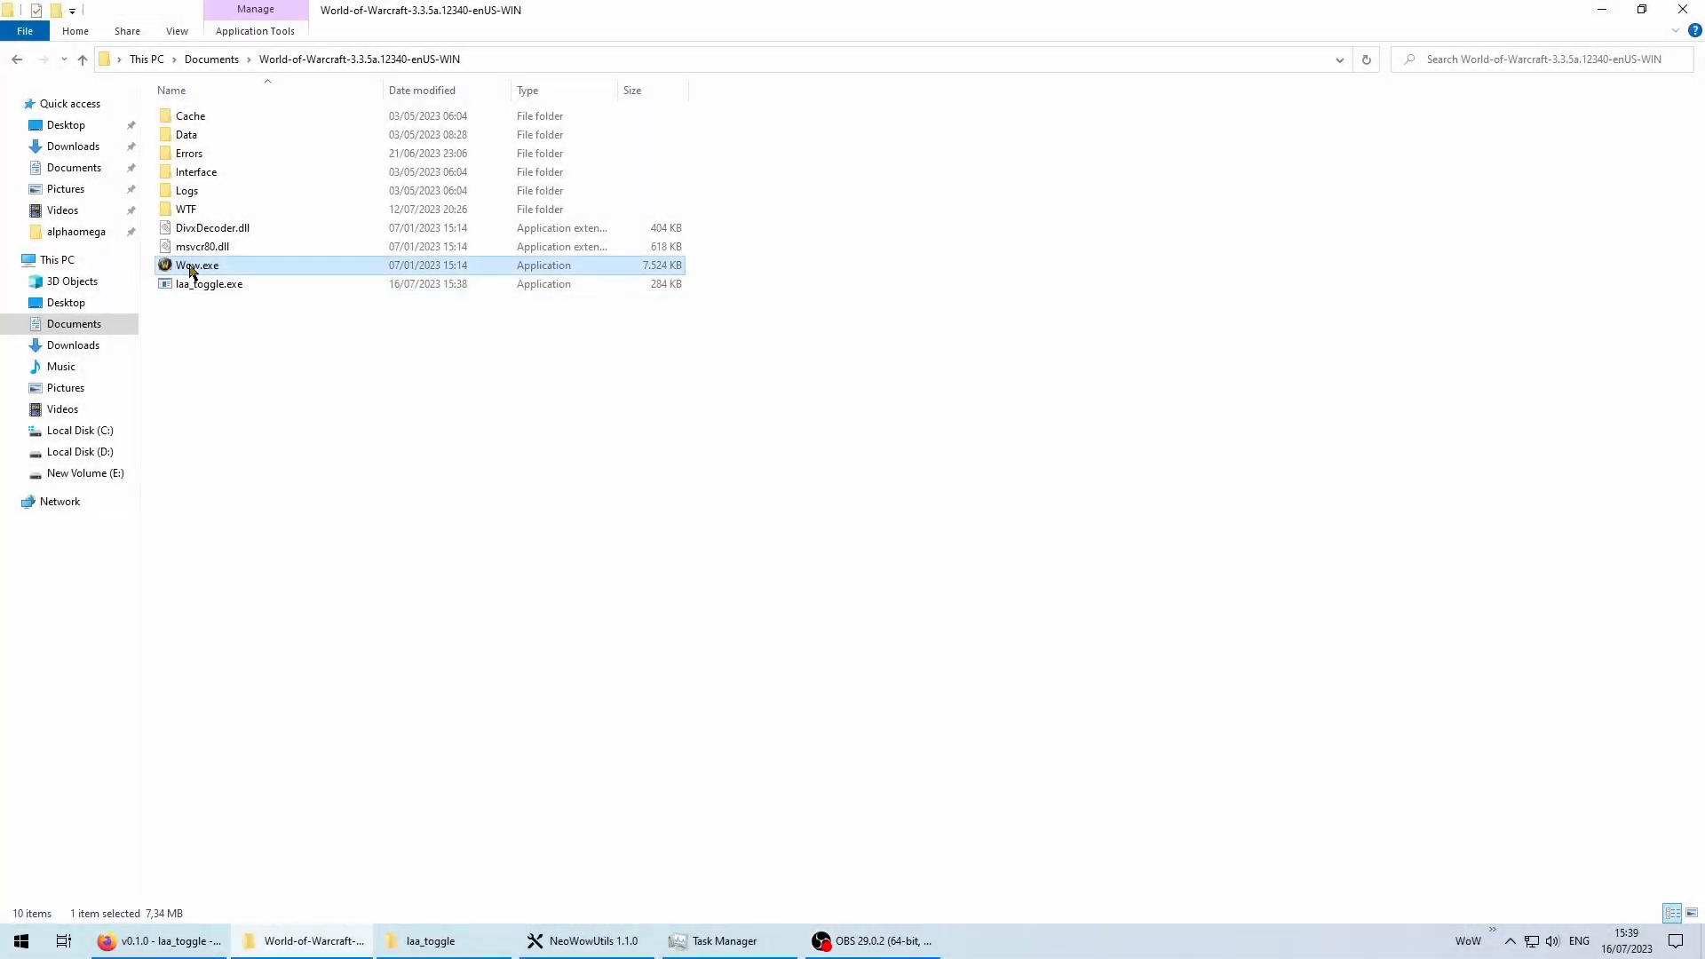
double_click(208, 283)
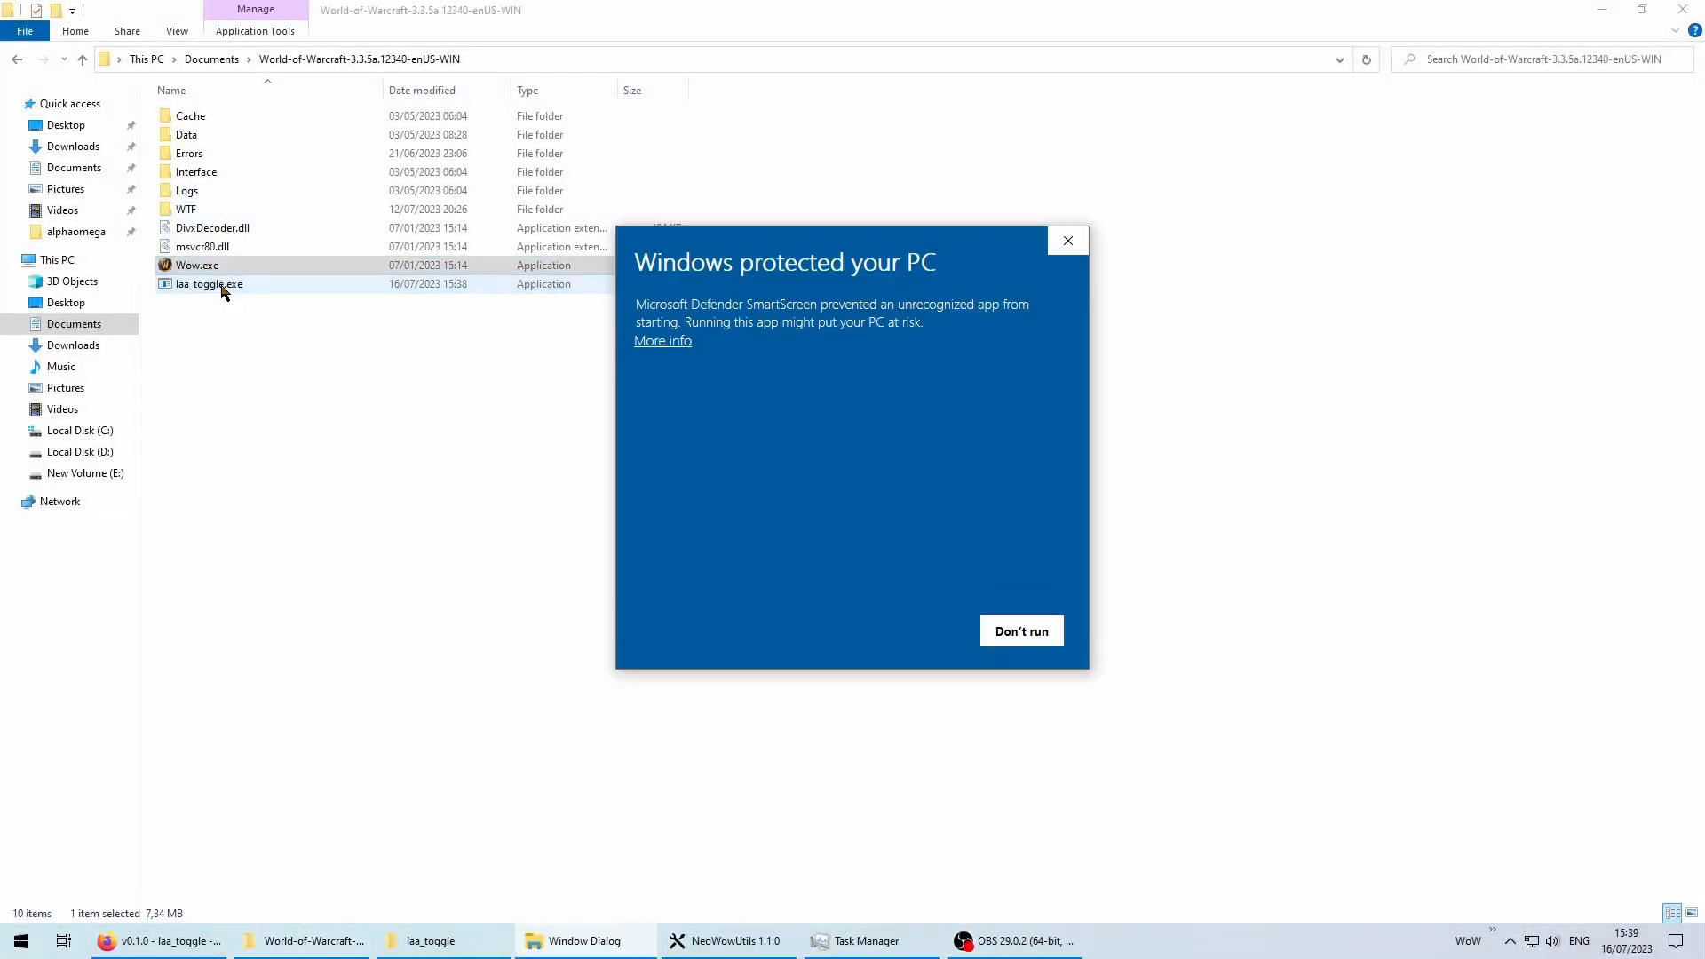
mouse_move(1042, 647)
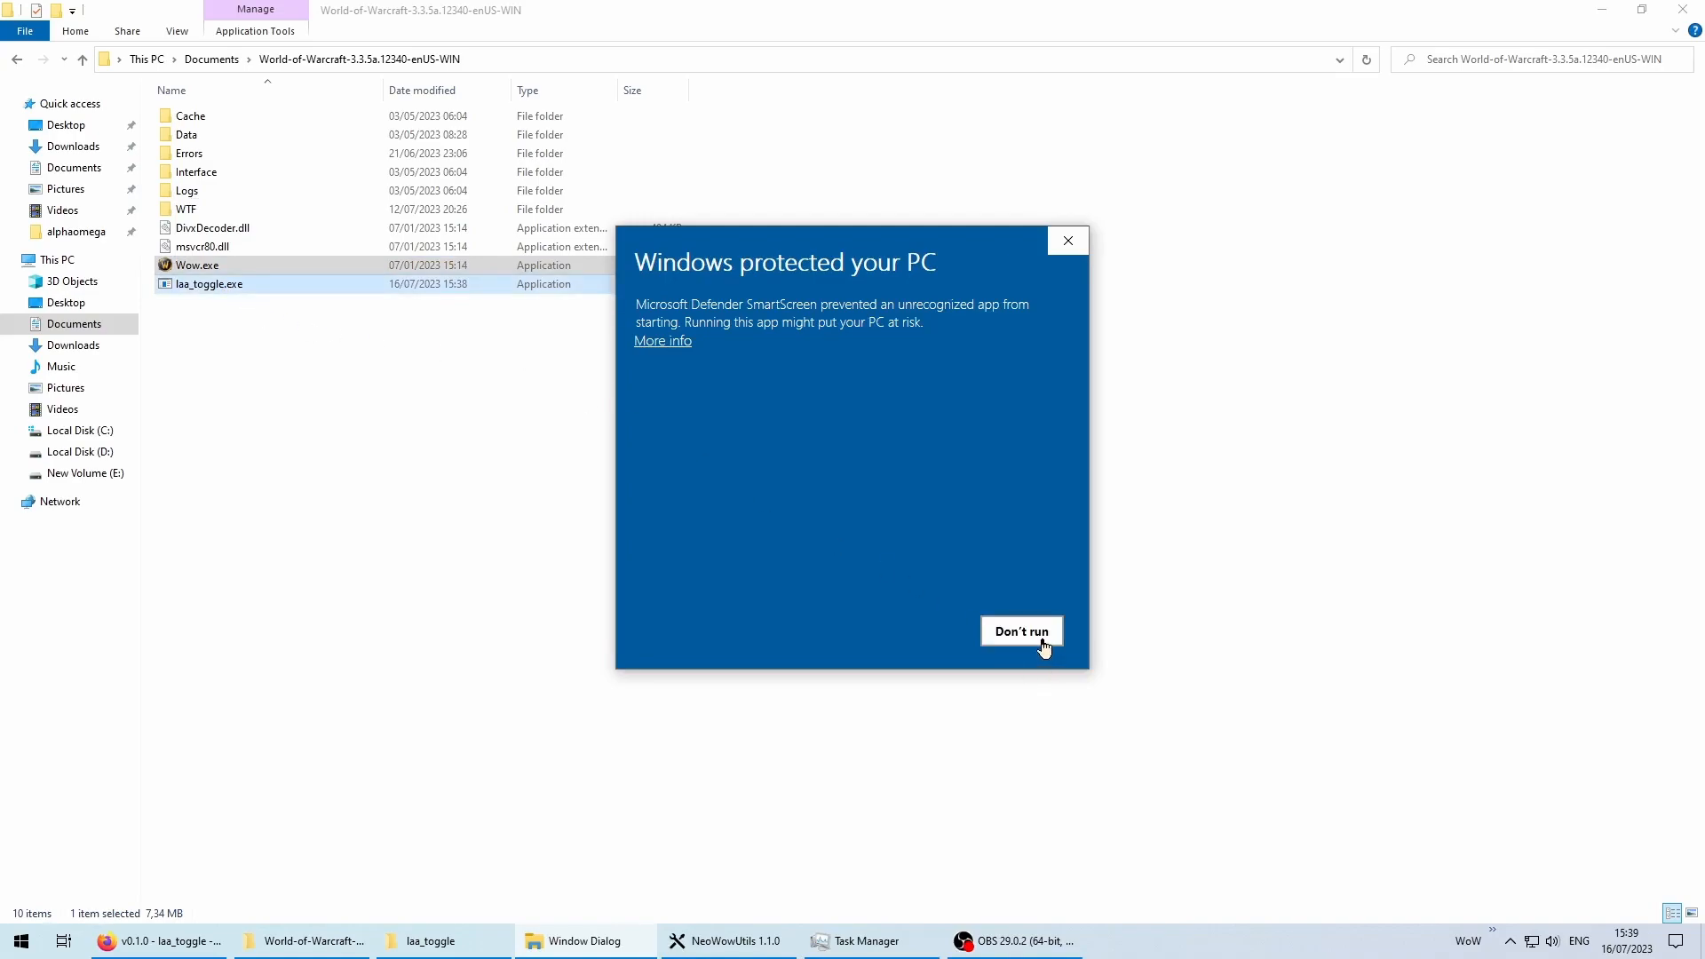
left_click(661, 341)
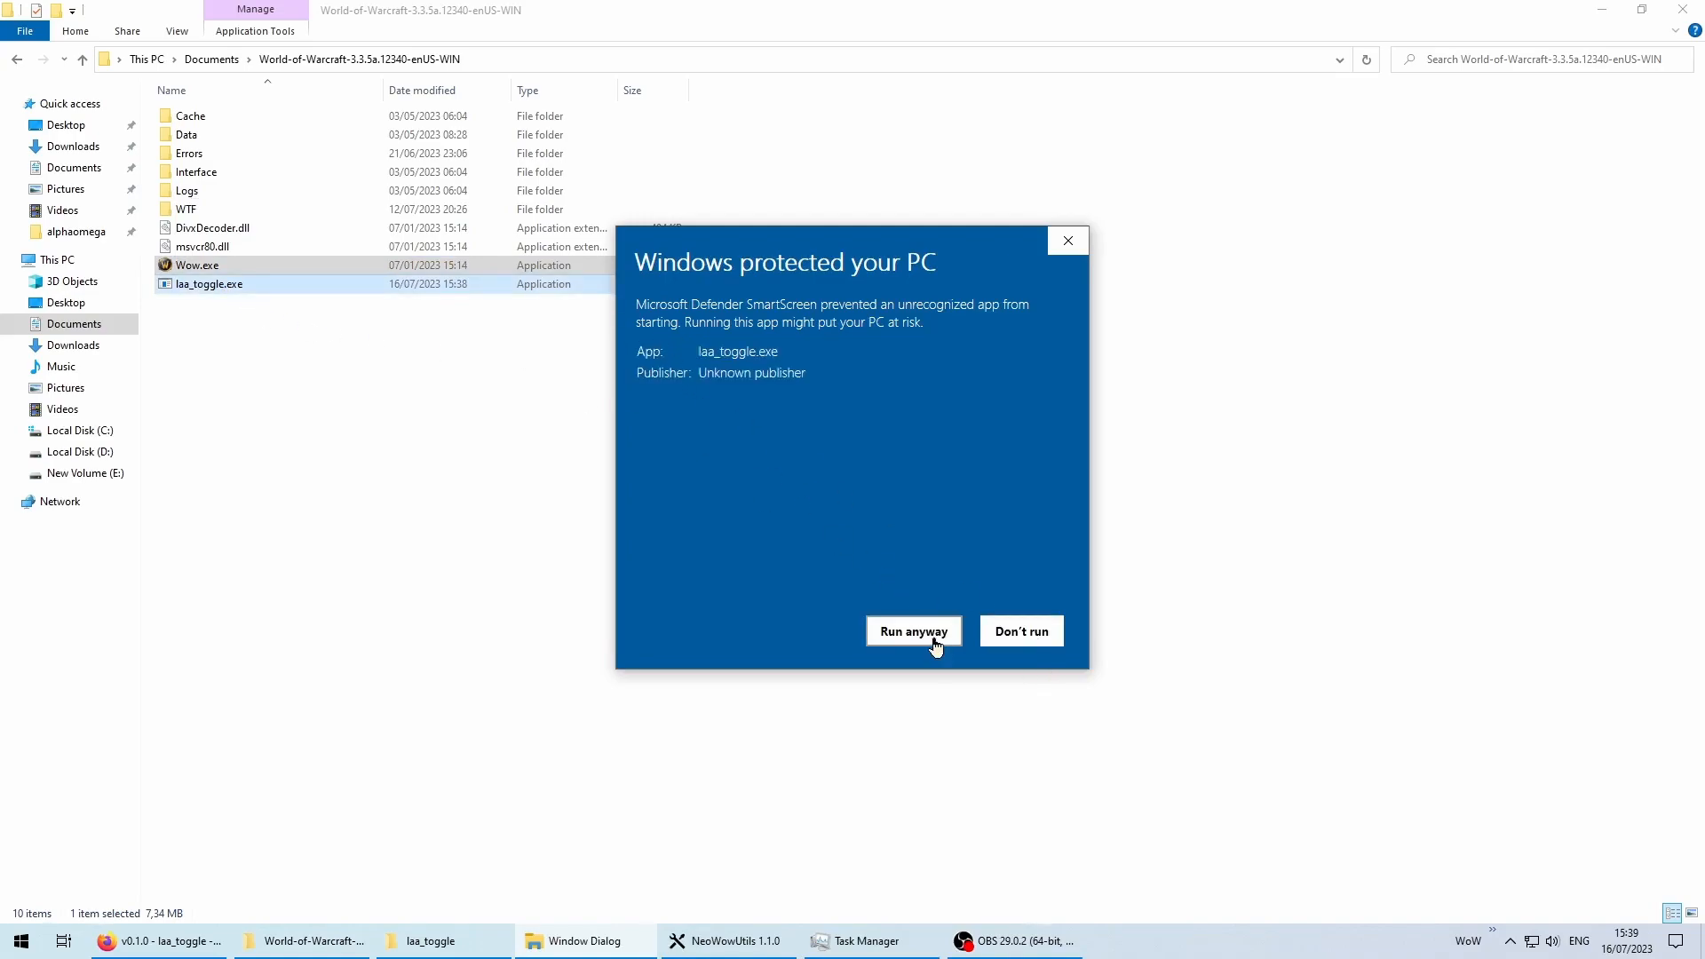
left_click(914, 631)
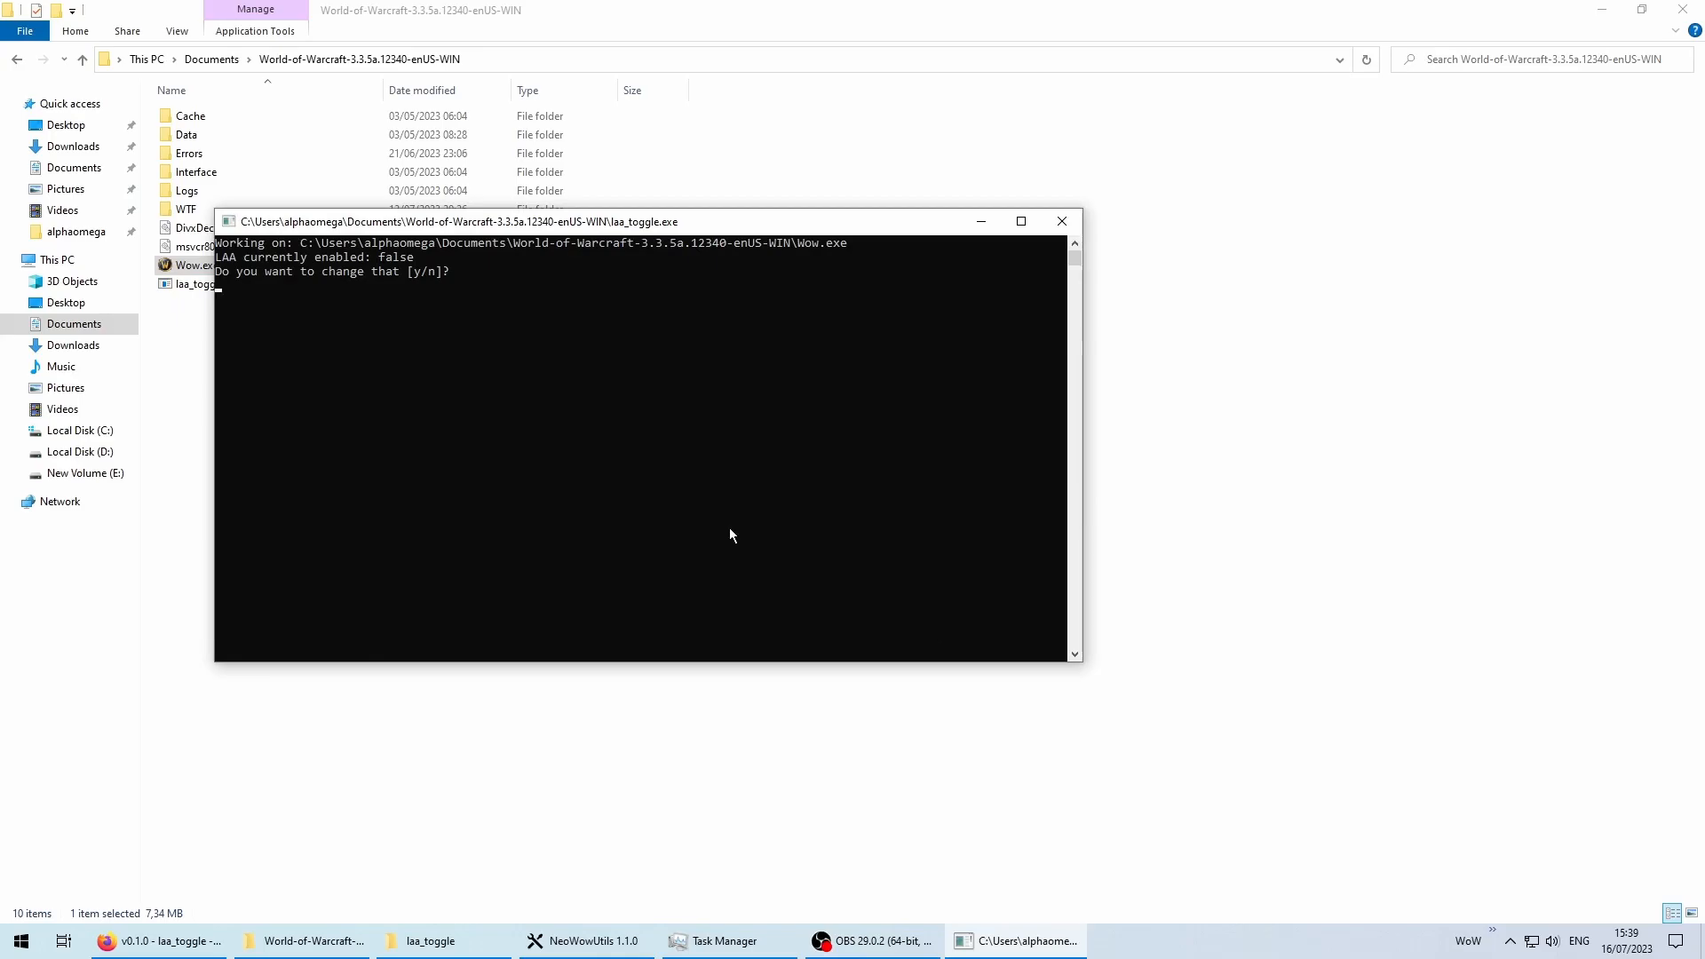
left_click(1060, 220)
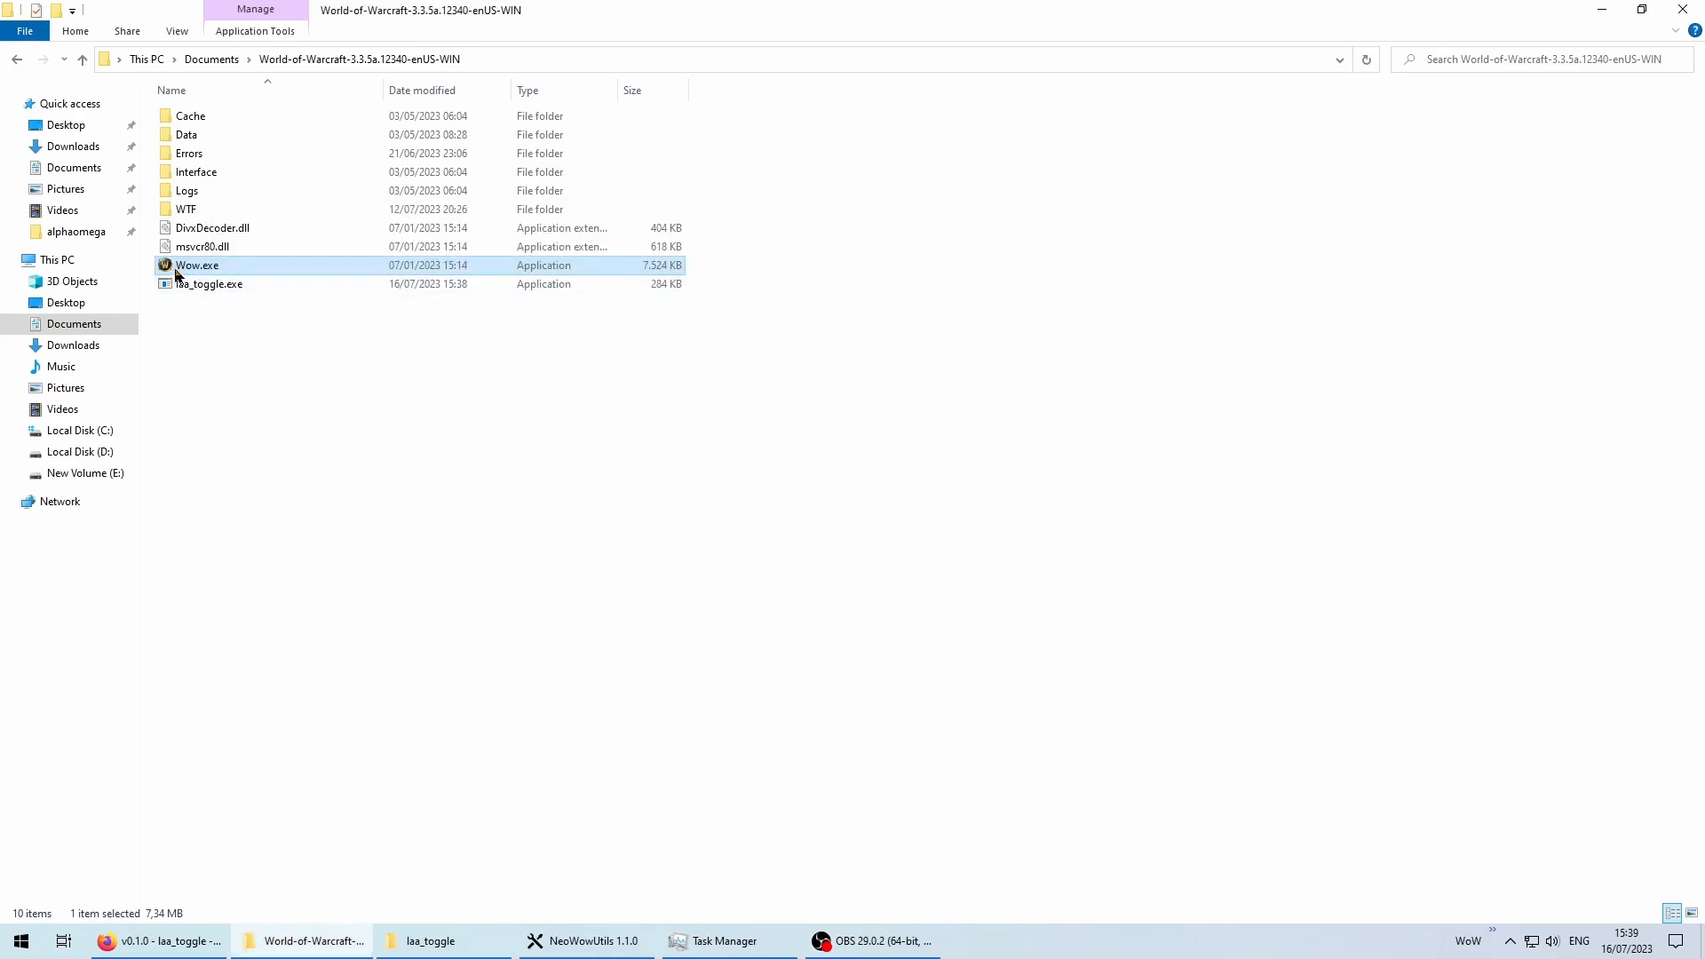
- Run laa_toggle on Wow.exe again and answer y to write the LAA flag to disk
double_click(209, 284)
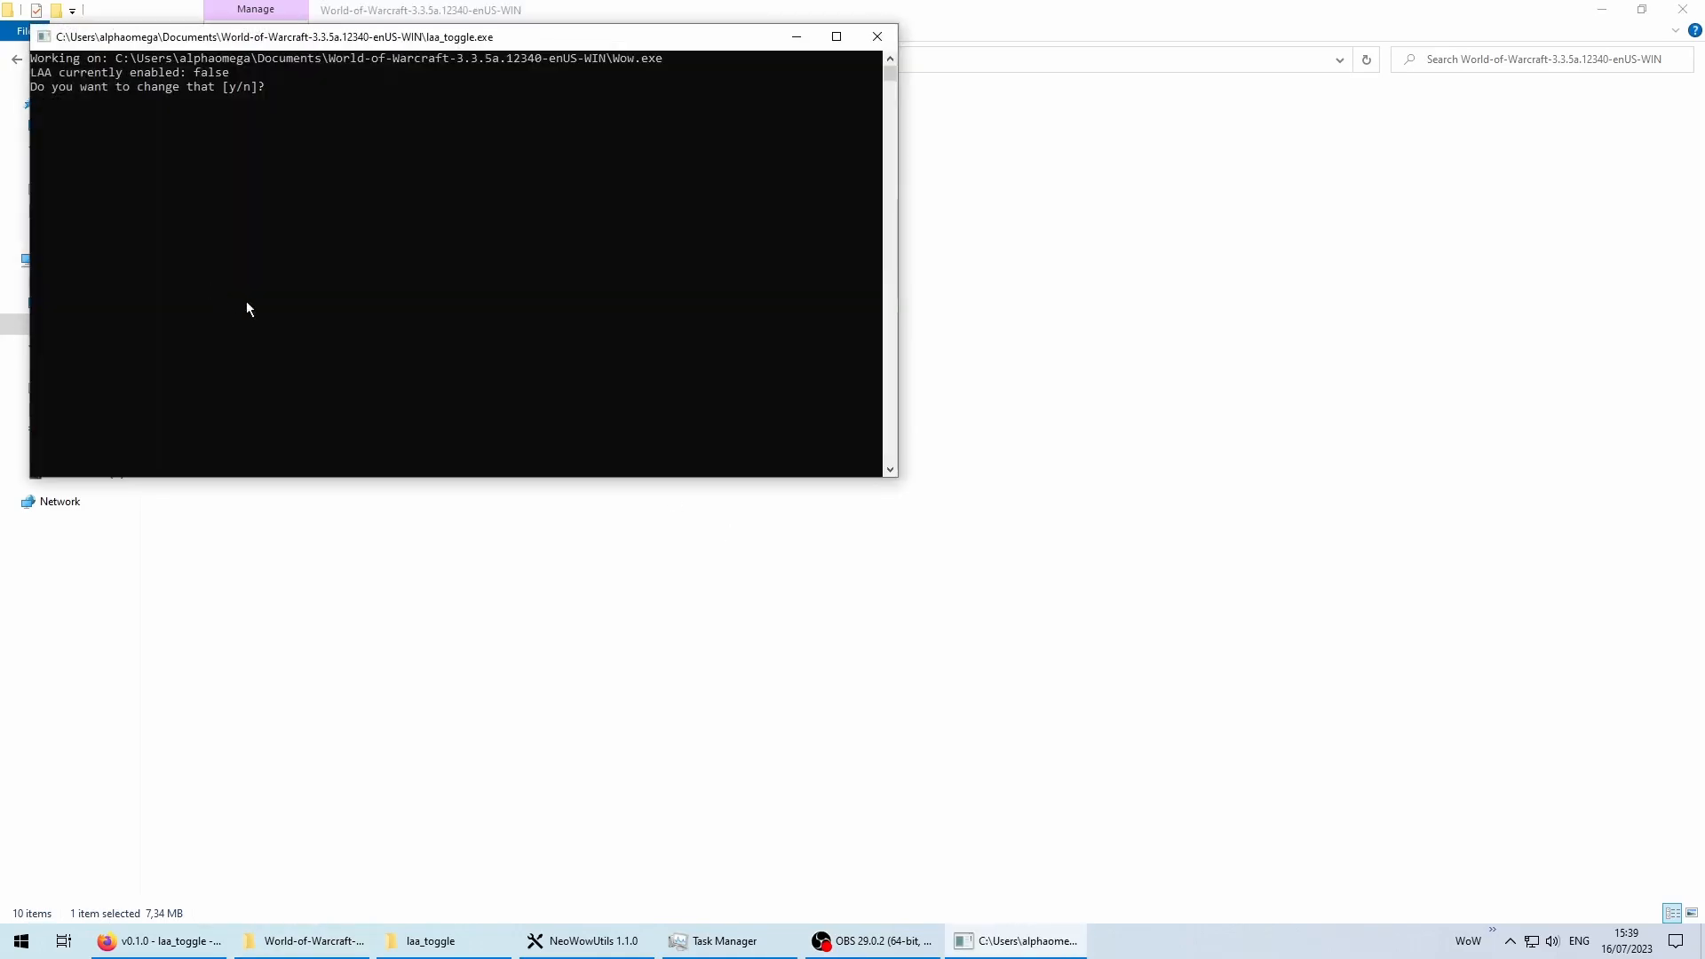
type("y")
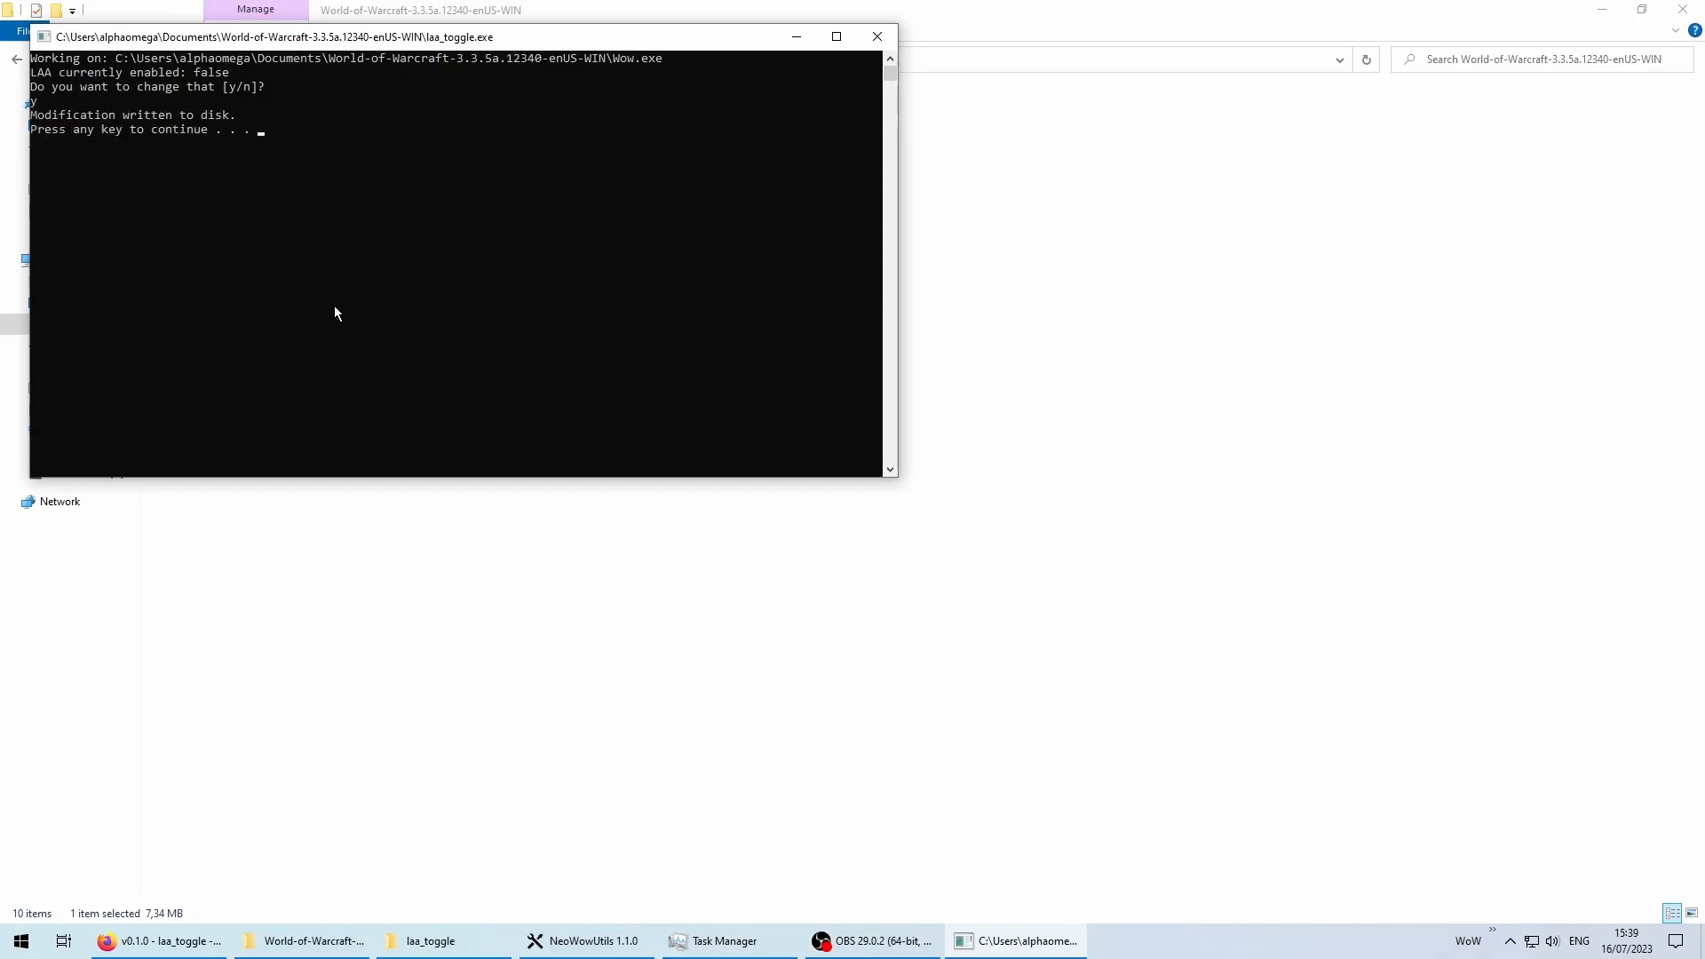
key("enter")
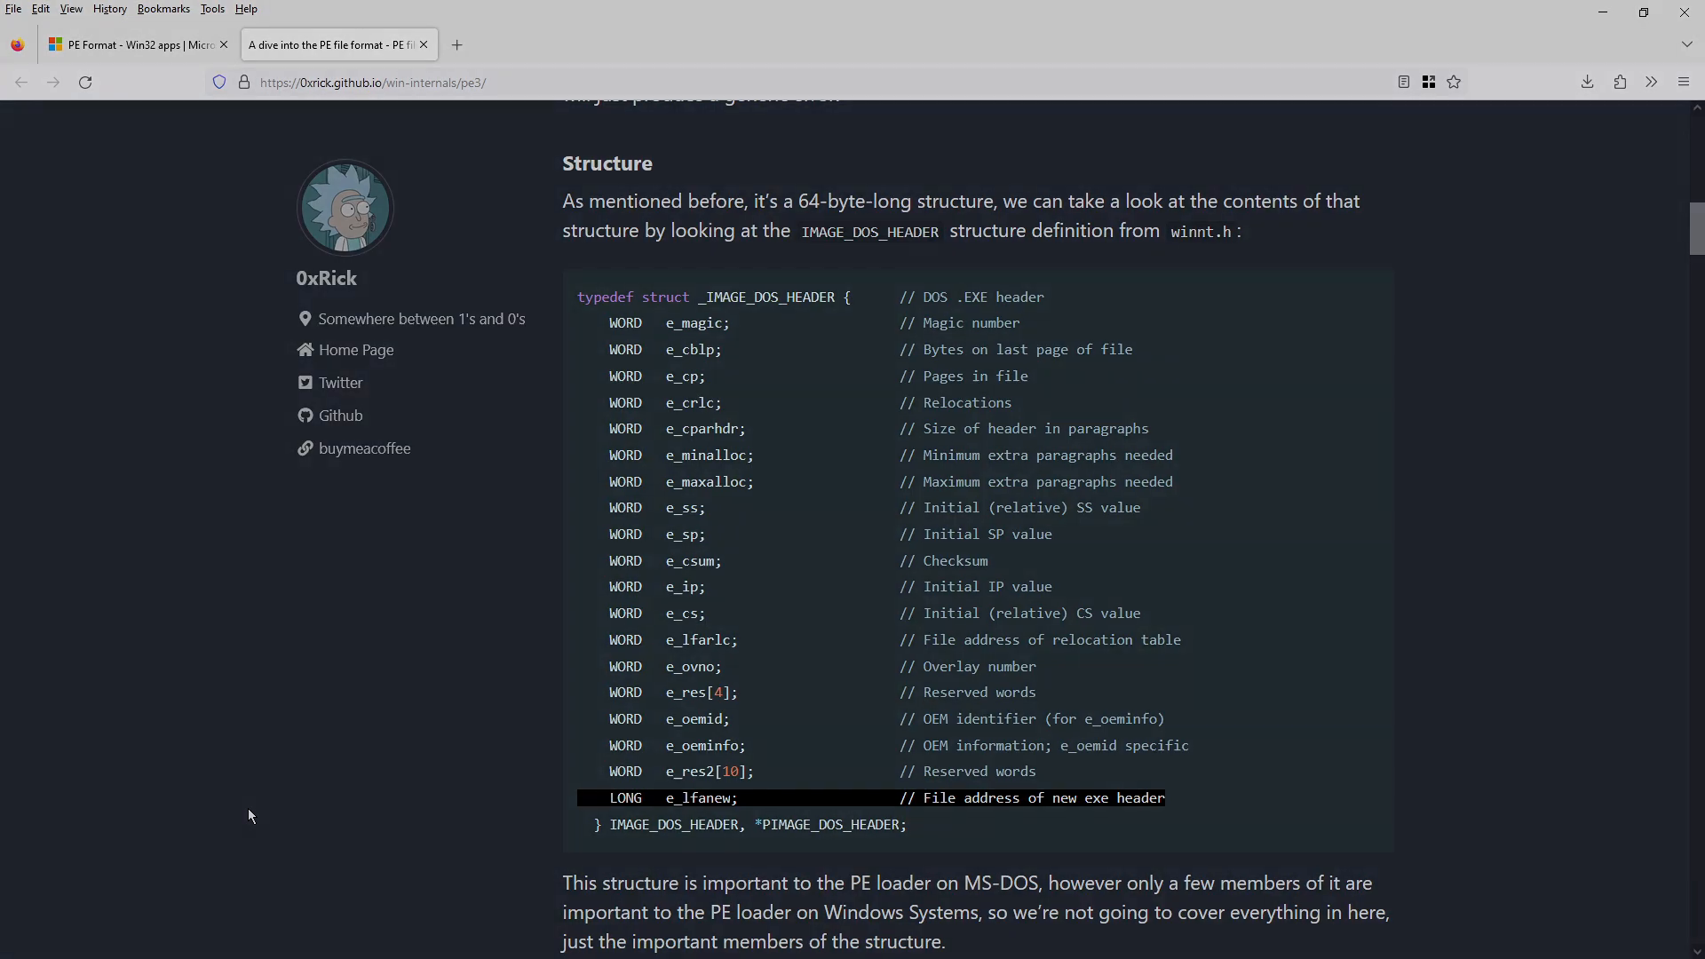
- Switch back to the laa_toggle repository to view src/main.rs after reading IMAGE_DOS_HEADER
left_click(134, 45)
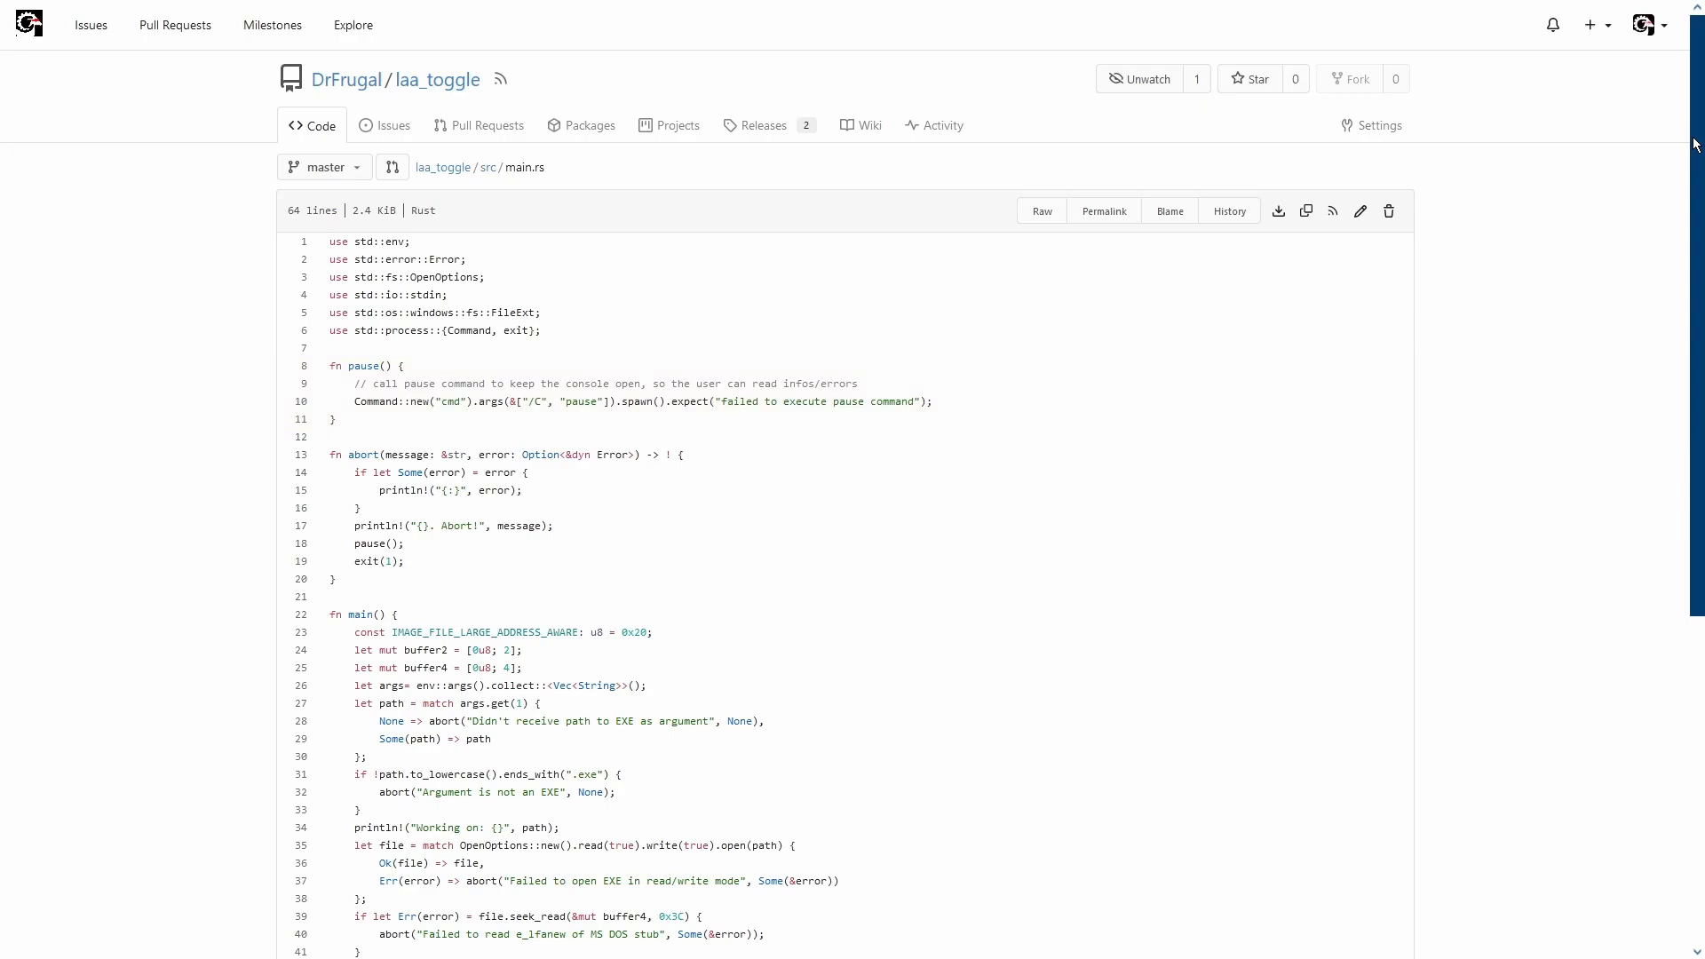
- Scroll main.rs down to the PE header read, LAA bit flip and write-back code
left_click(300, 455)
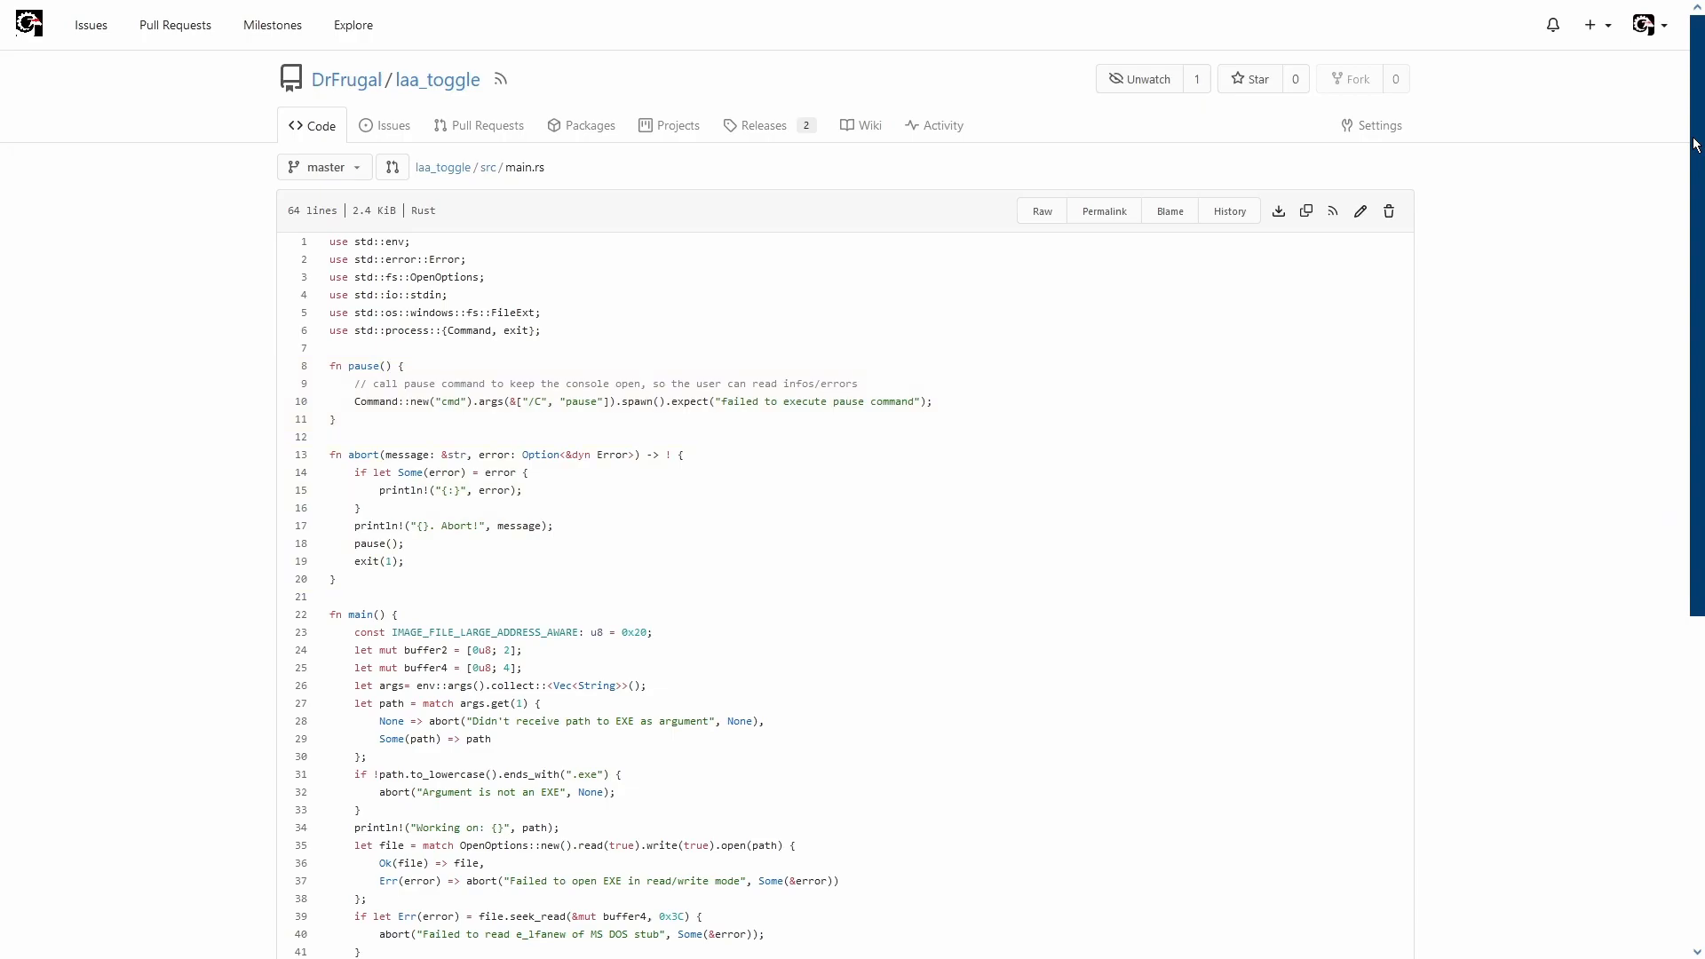
scroll("down", 3)
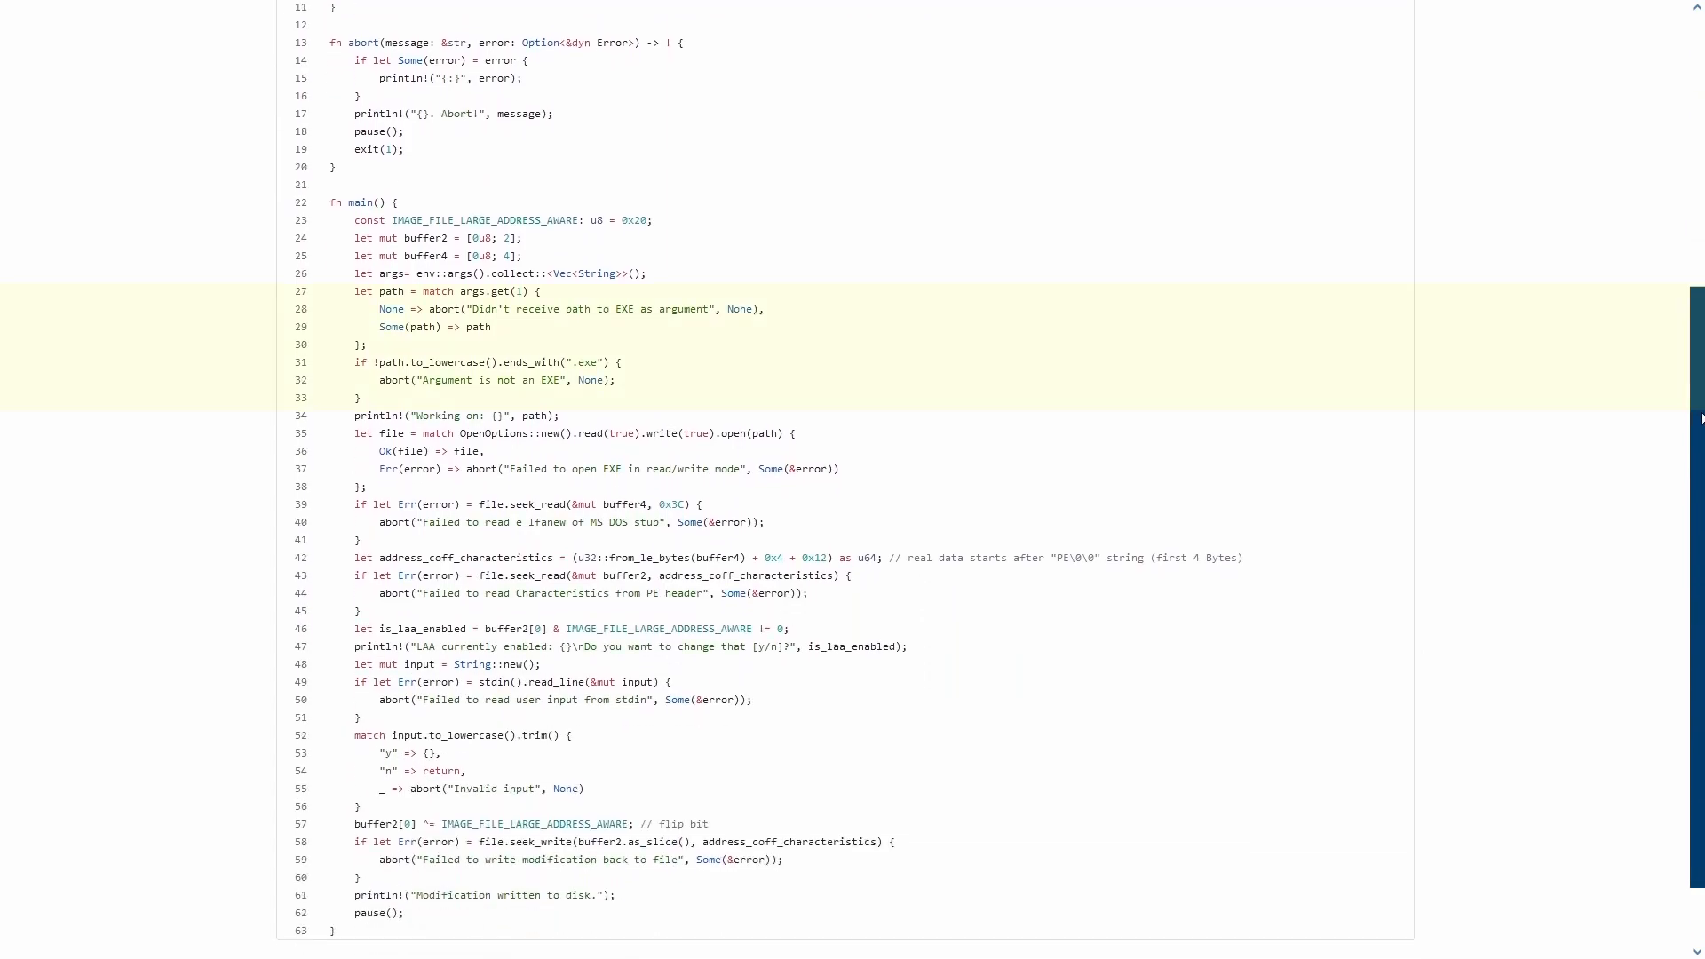